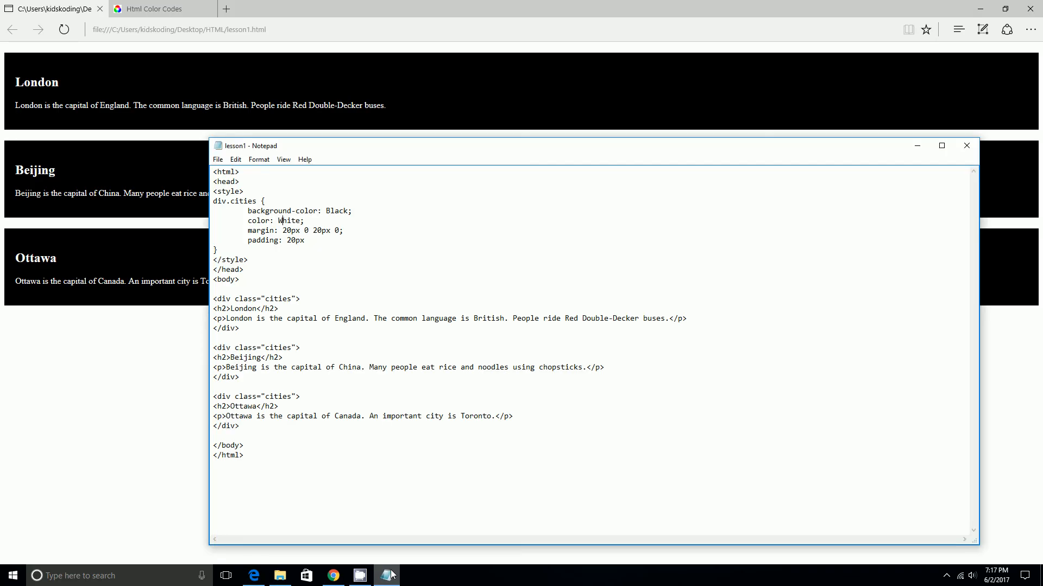
Step: Pick orange #FF8000 and purple #BF00FF from the color chart, selecting the #FF8000 code
left_click(157, 9)
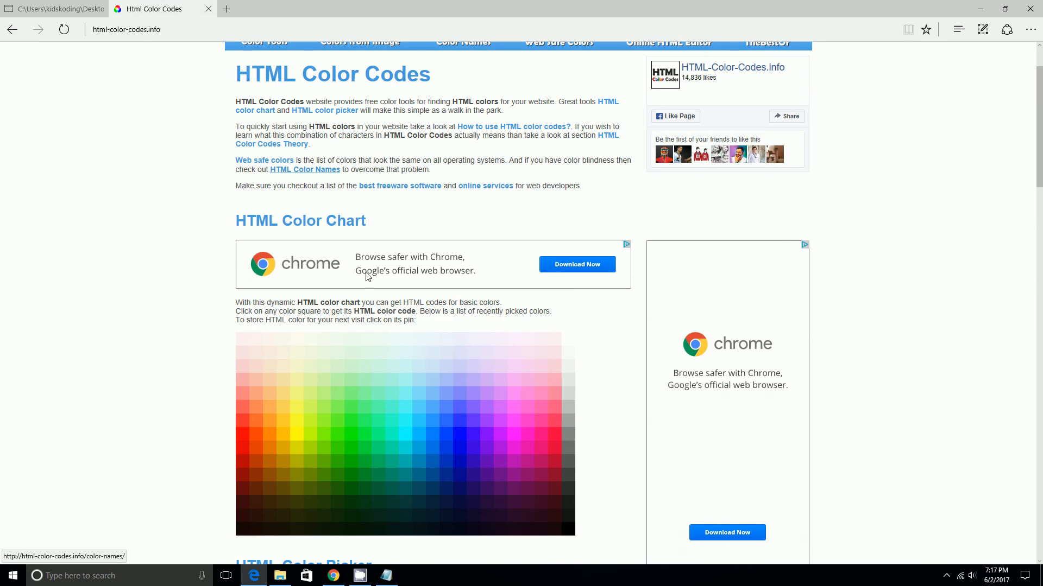
mouse_move(604, 432)
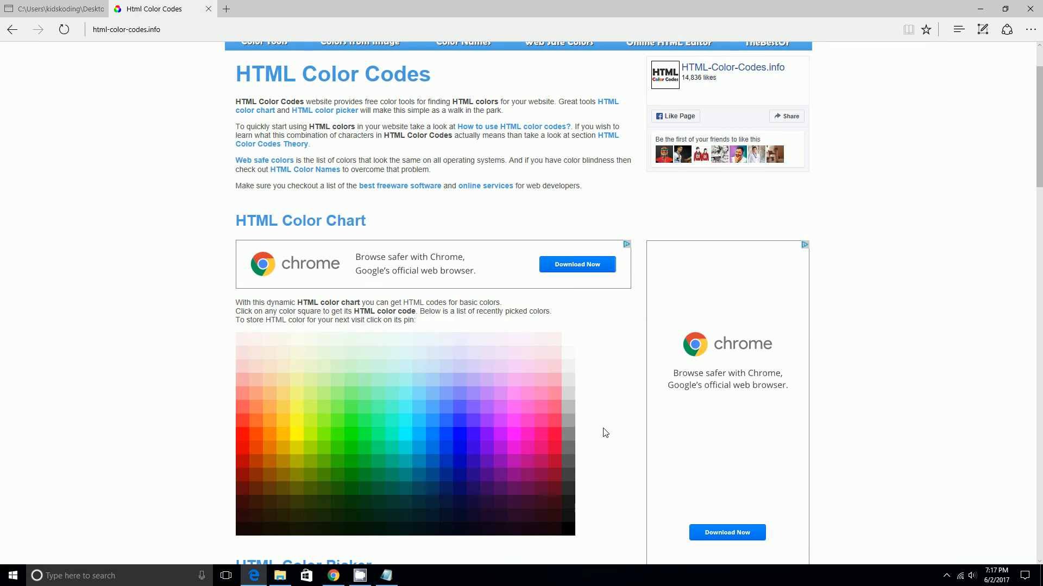
mouse_move(306, 444)
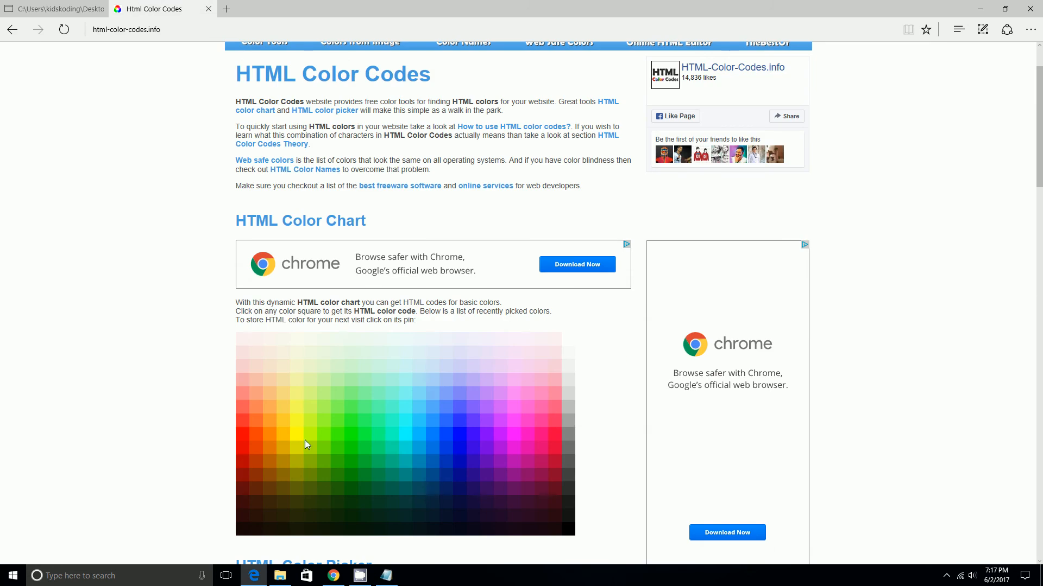
left_click(307, 444)
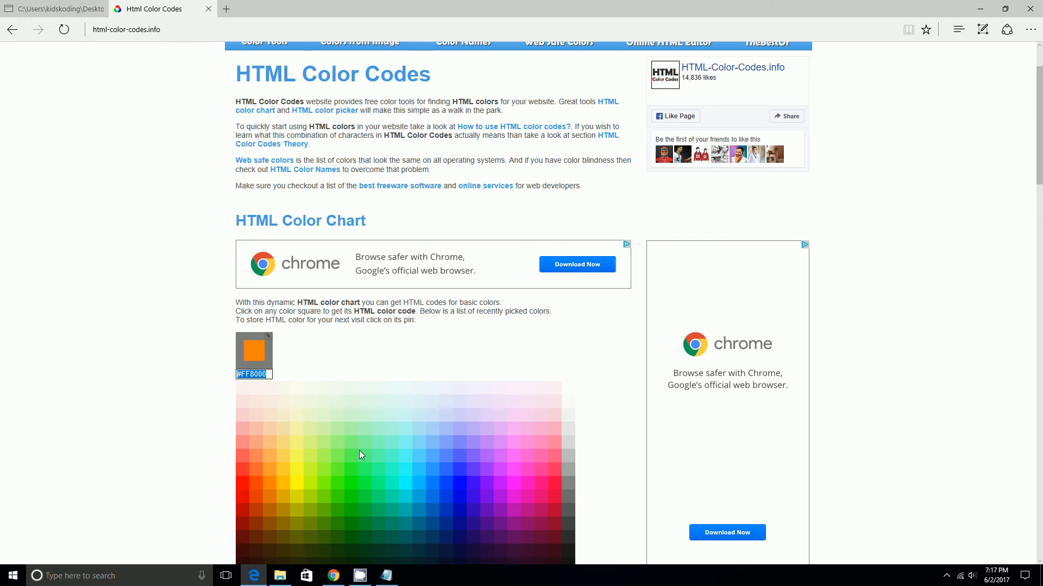
mouse_move(252, 481)
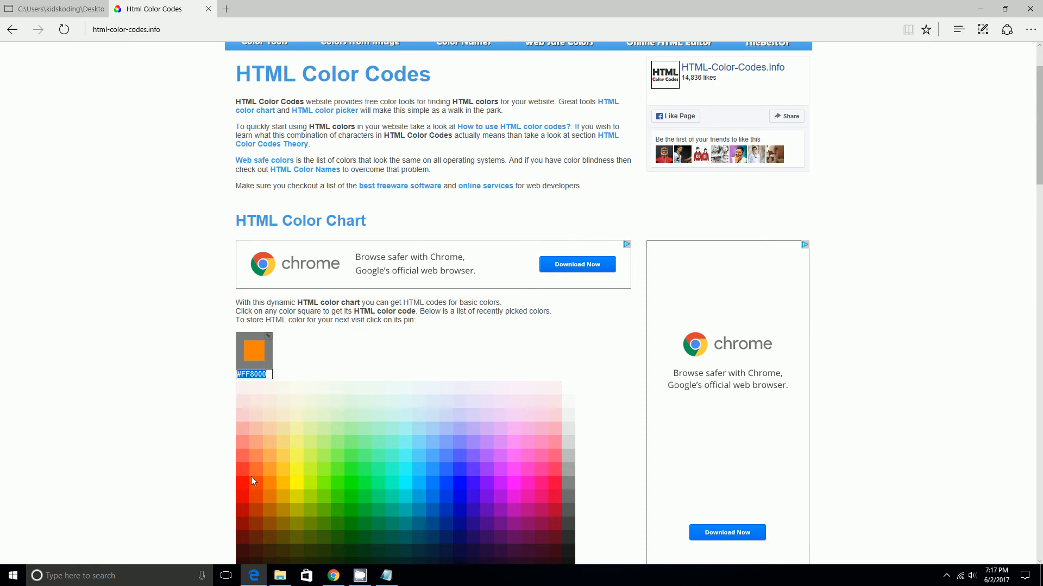
mouse_move(528, 469)
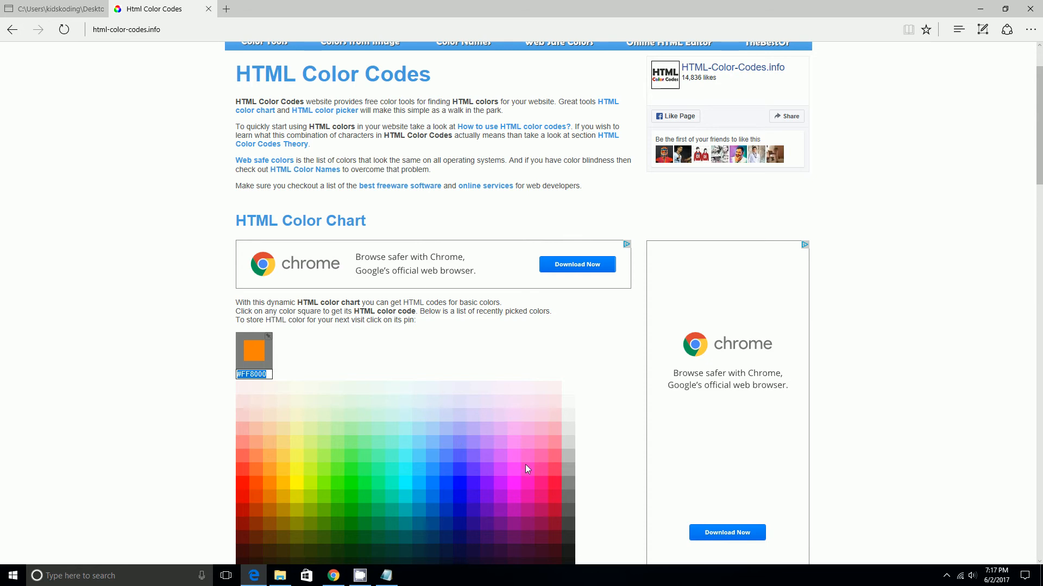
mouse_move(407, 478)
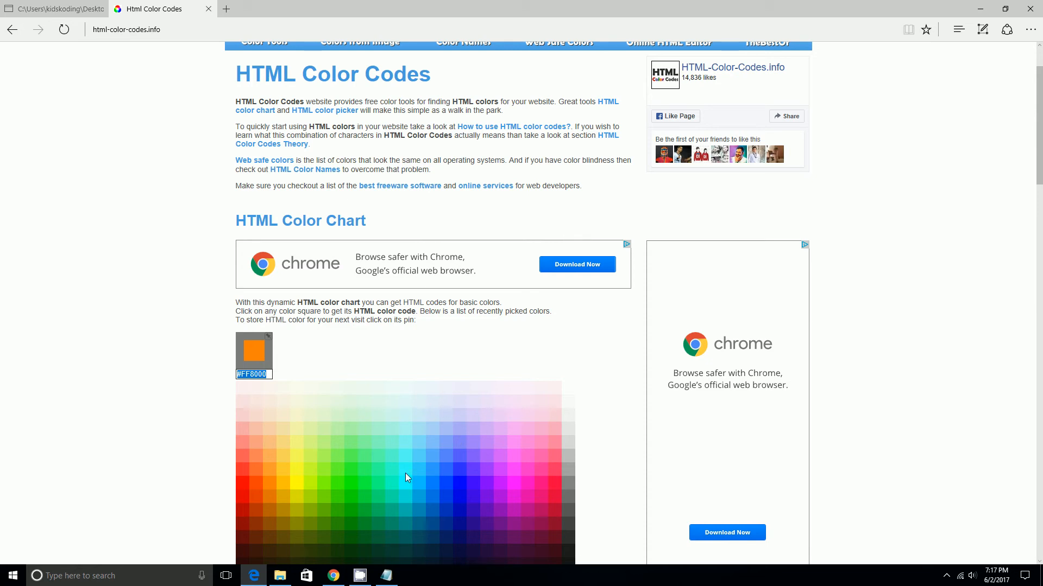
scroll("down", 3)
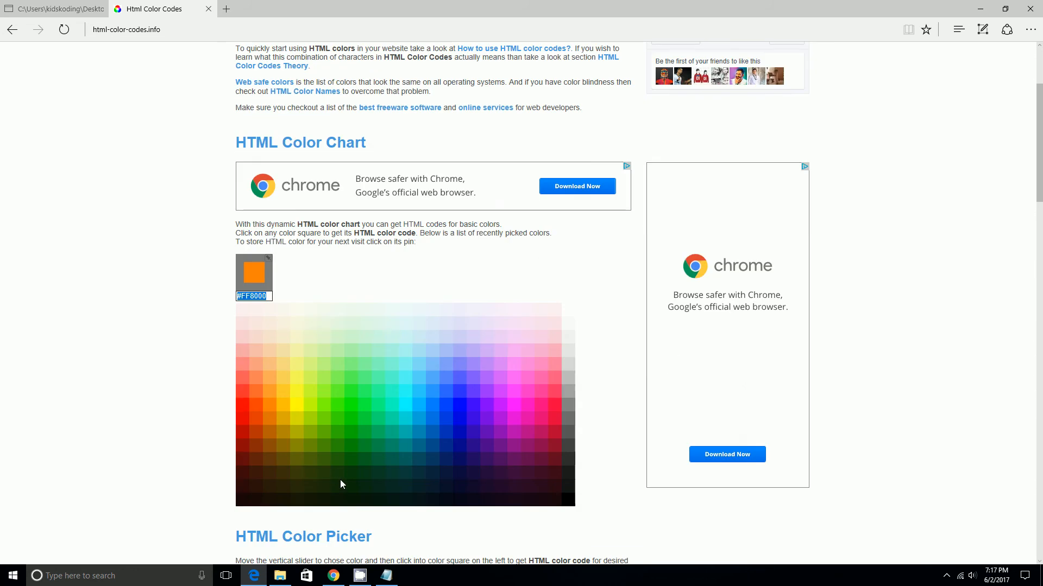
mouse_move(474, 417)
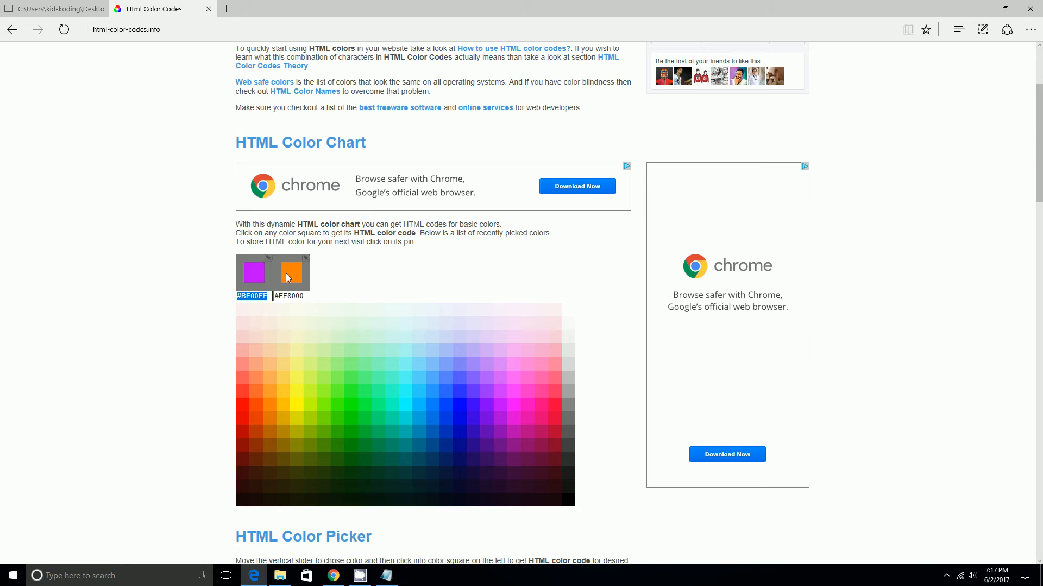
left_click(291, 271)
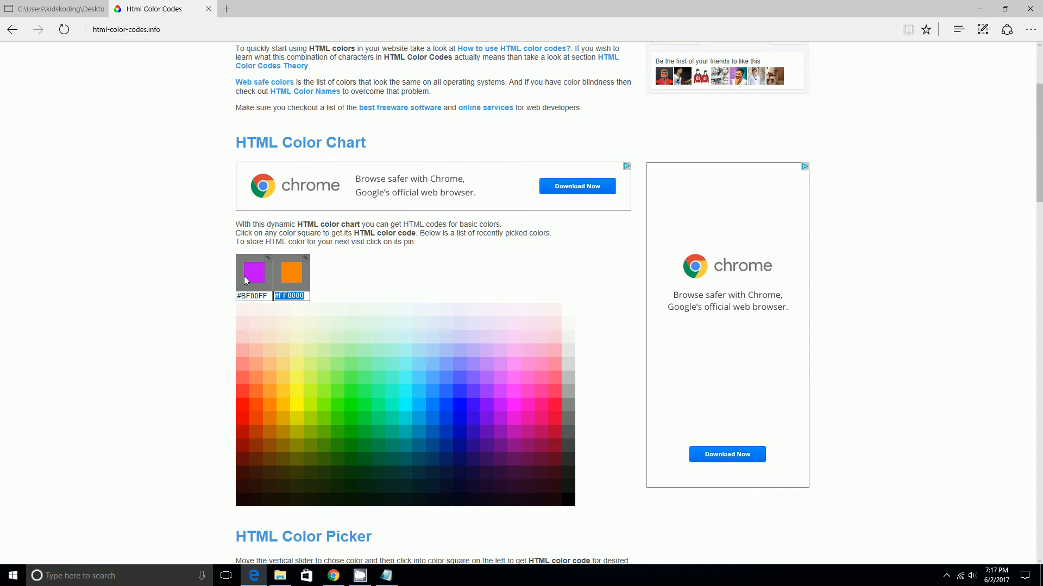
mouse_move(413, 574)
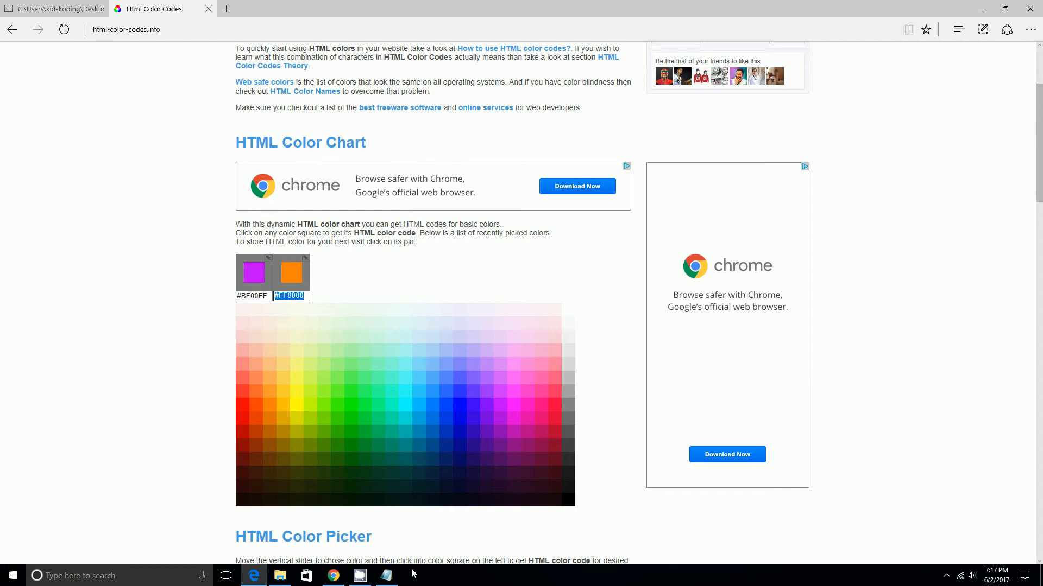
Step: Paste #FF8000 as the cities background colour and delete the White text colour value
left_click(385, 576)
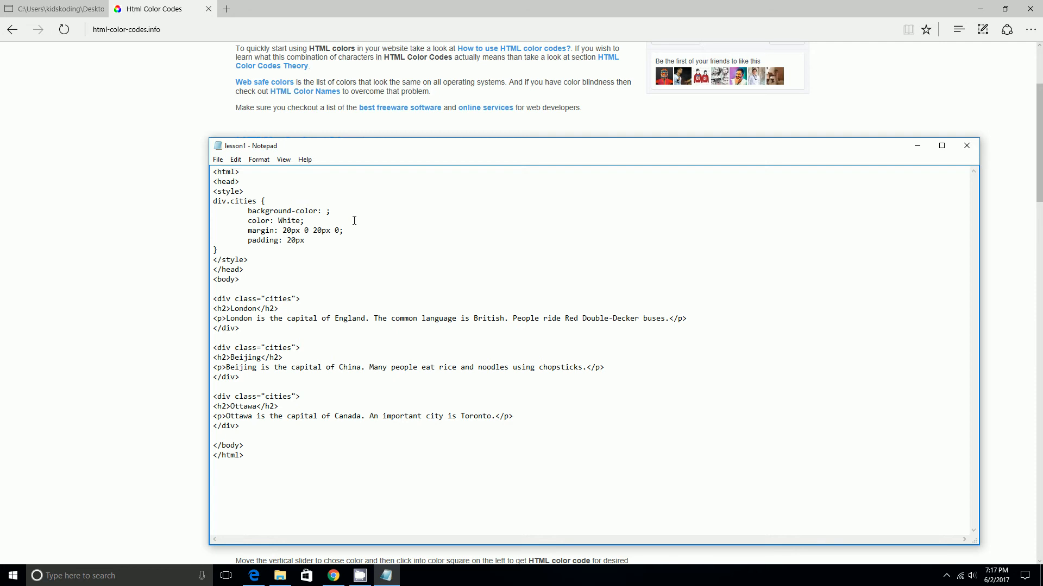
type("#FF8000")
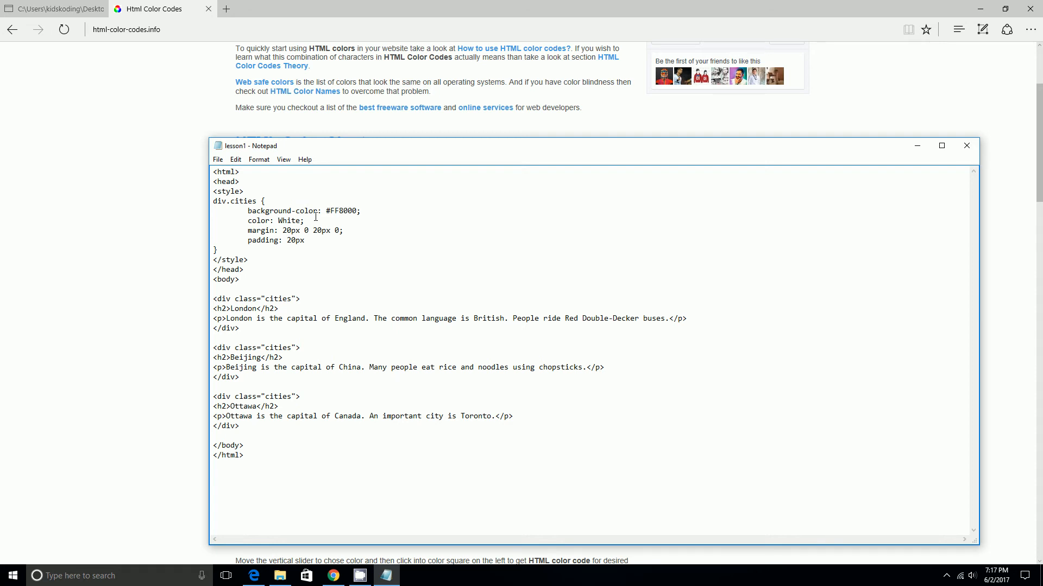
double_click(289, 220)
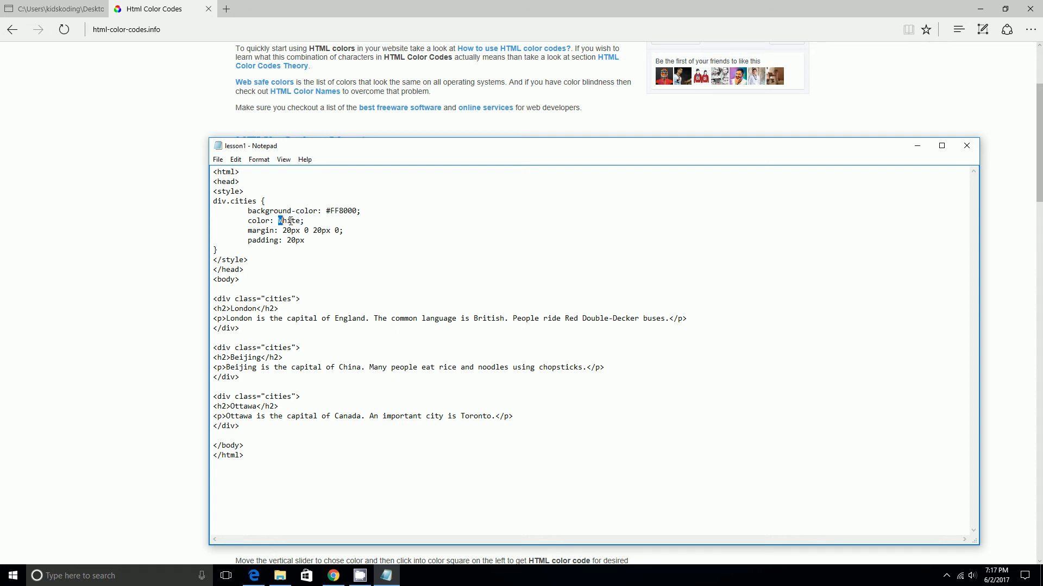
double_click(288, 221)
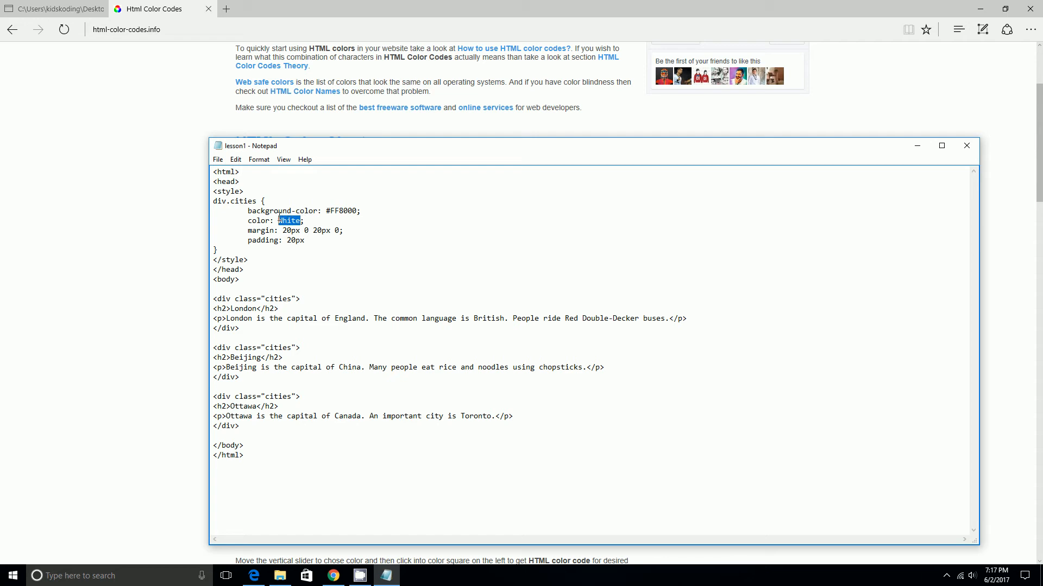
key("Delete")
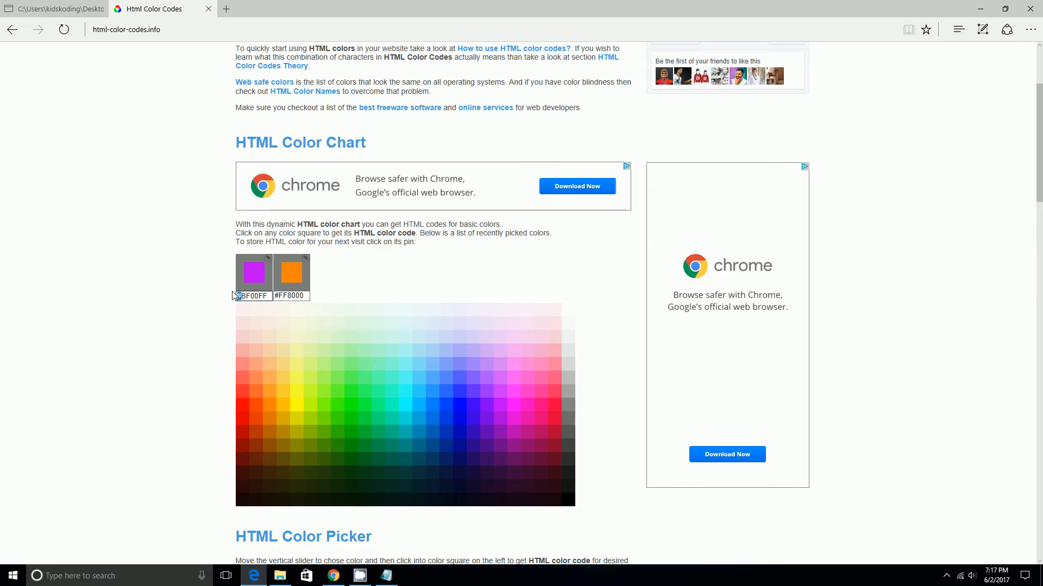
Step: Select the purple swatch's #BF00FF code on the color chart
double_click(253, 295)
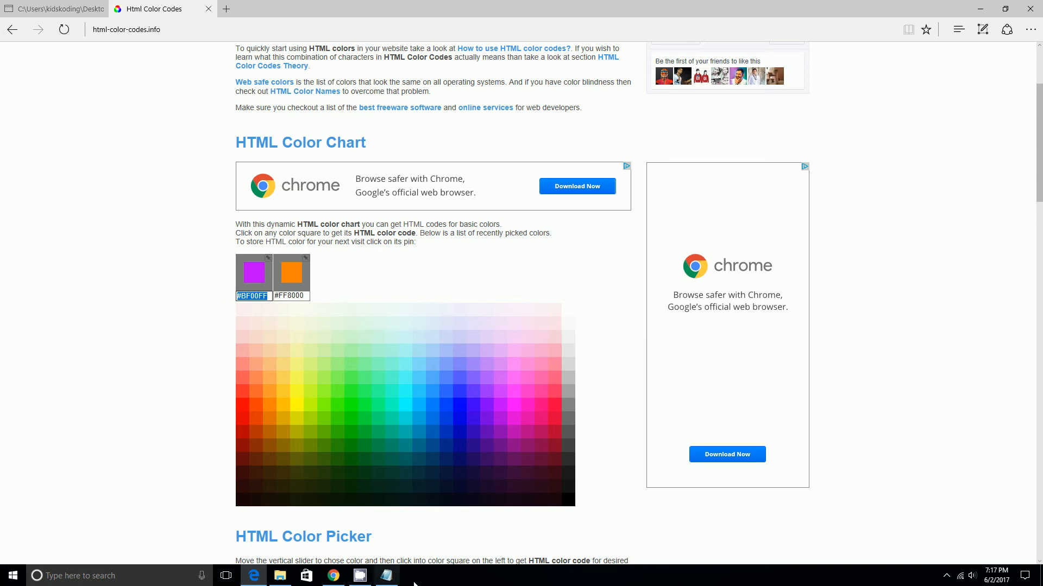
mouse_move(399, 578)
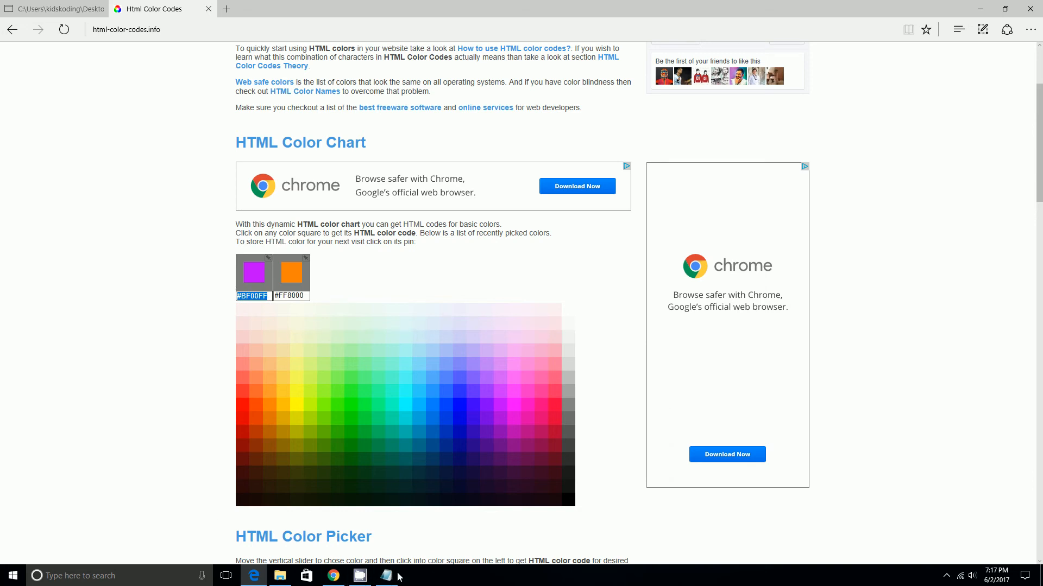
Step: Paste #BF00FF as the cities text colour in lesson1 and select the new code
left_click(387, 575)
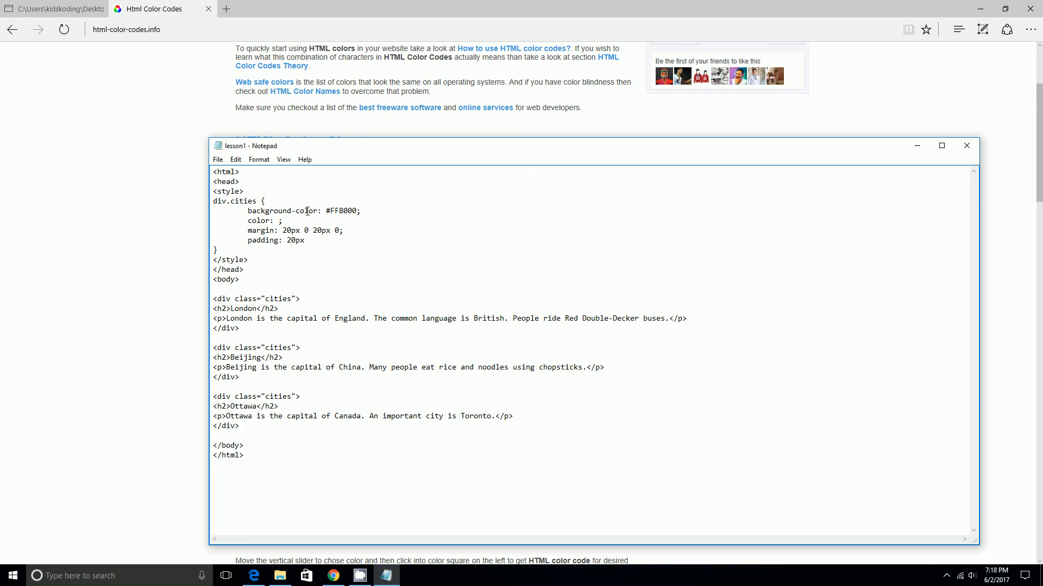
type("#BF00FF")
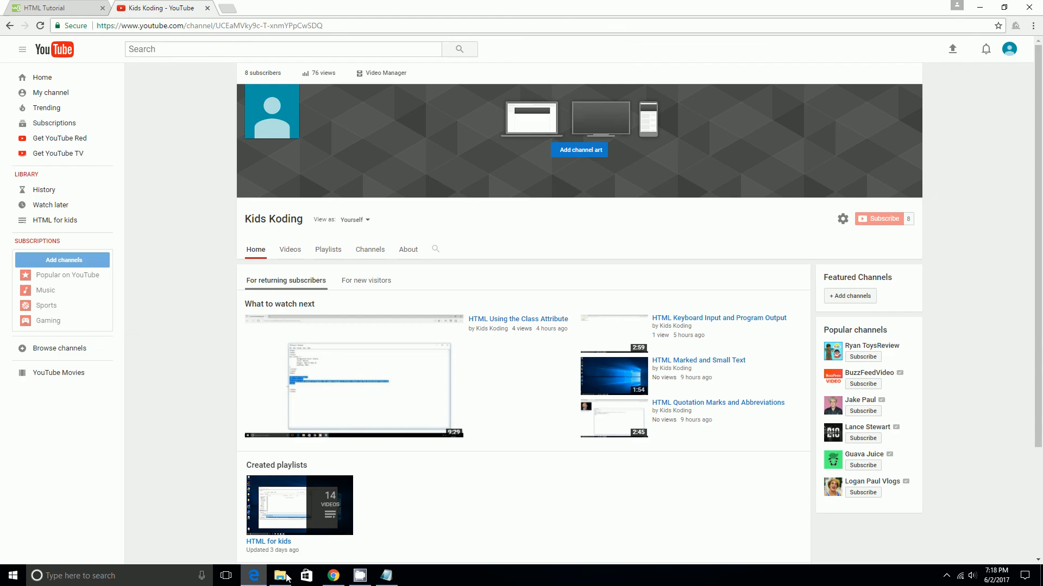
mouse_move(300, 505)
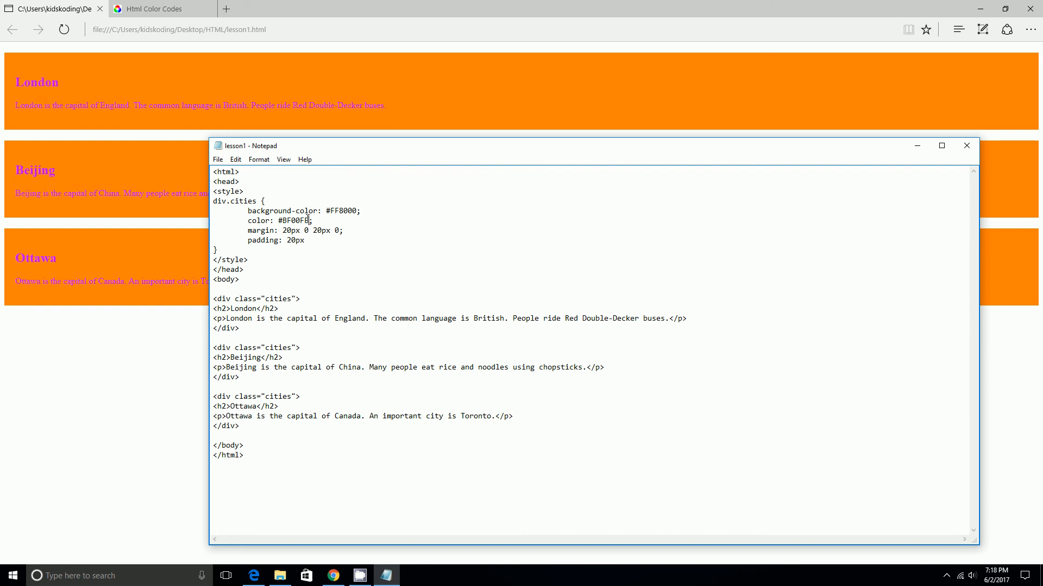
double_click(293, 221)
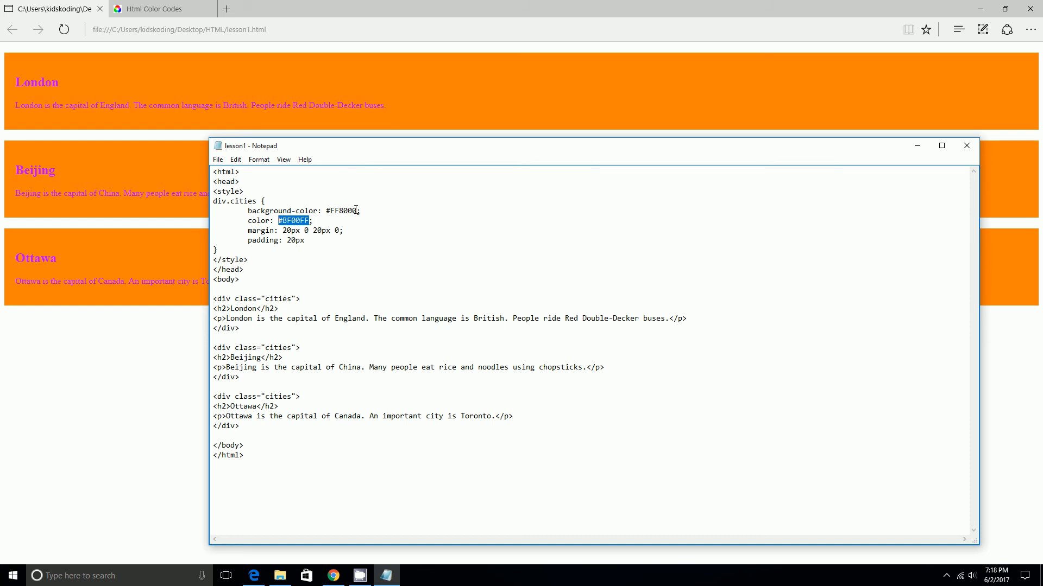
double_click(342, 210)
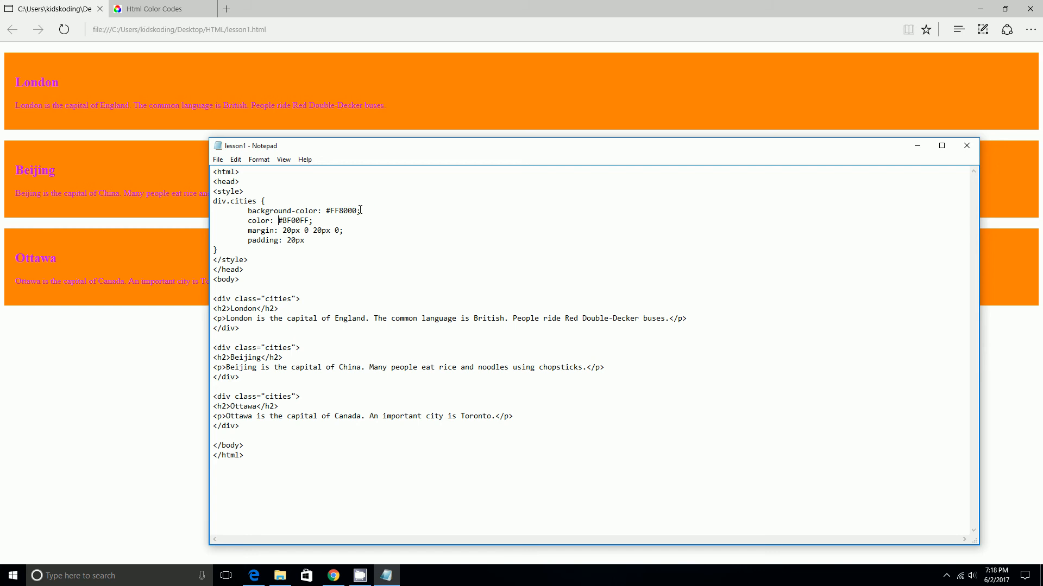
Step: Replace the cities text colour #BF00FF with orange #FF8000, matching the background
double_click(343, 211)
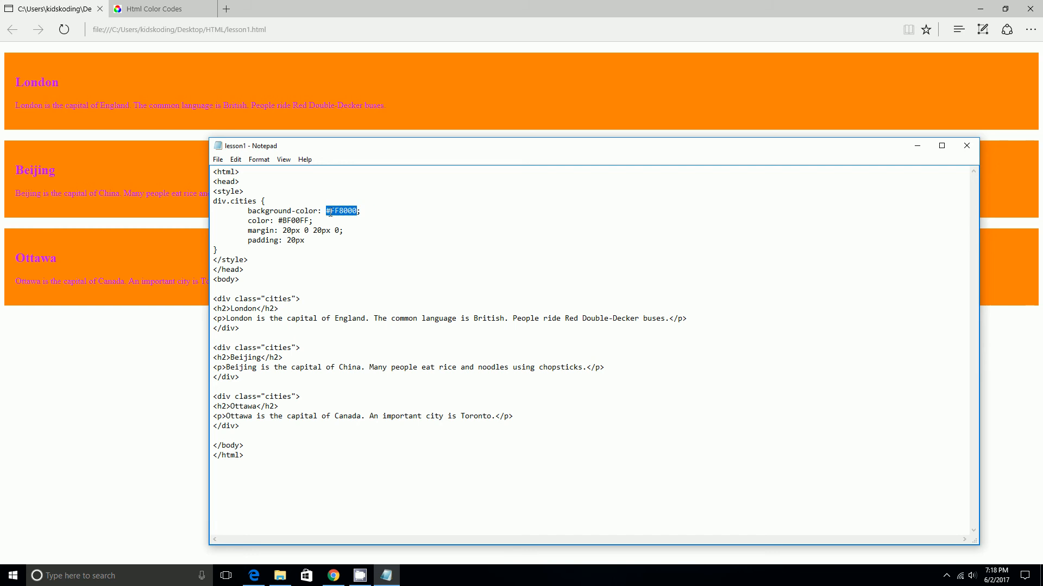
left_click(276, 220)
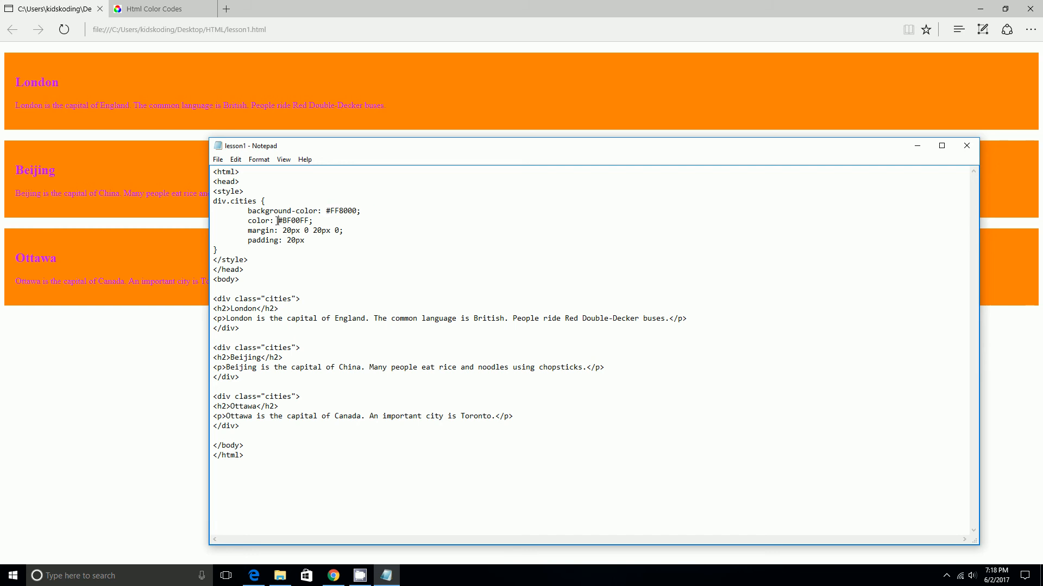
type("#FF8000#")
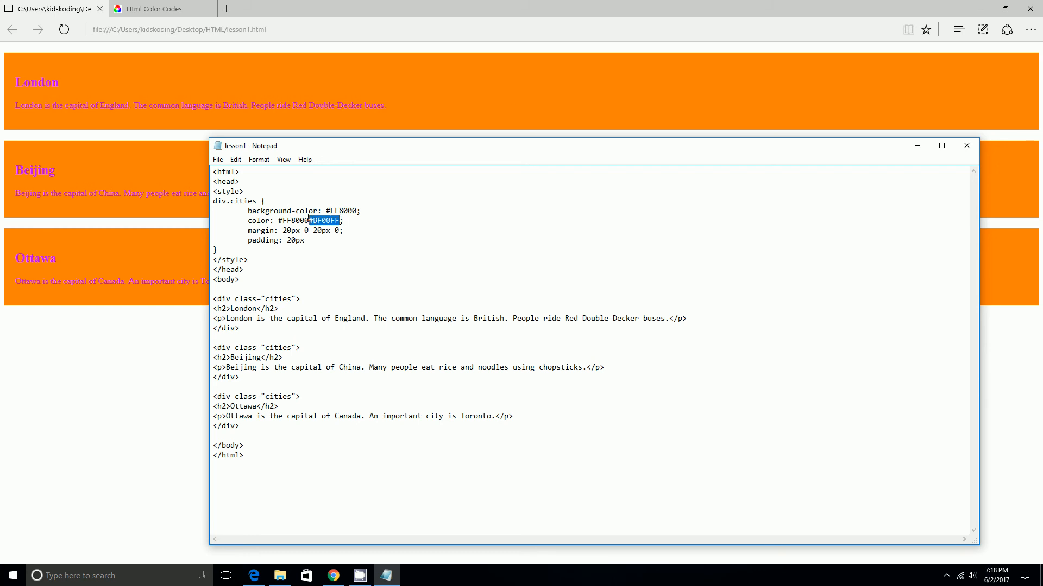
key("Delete")
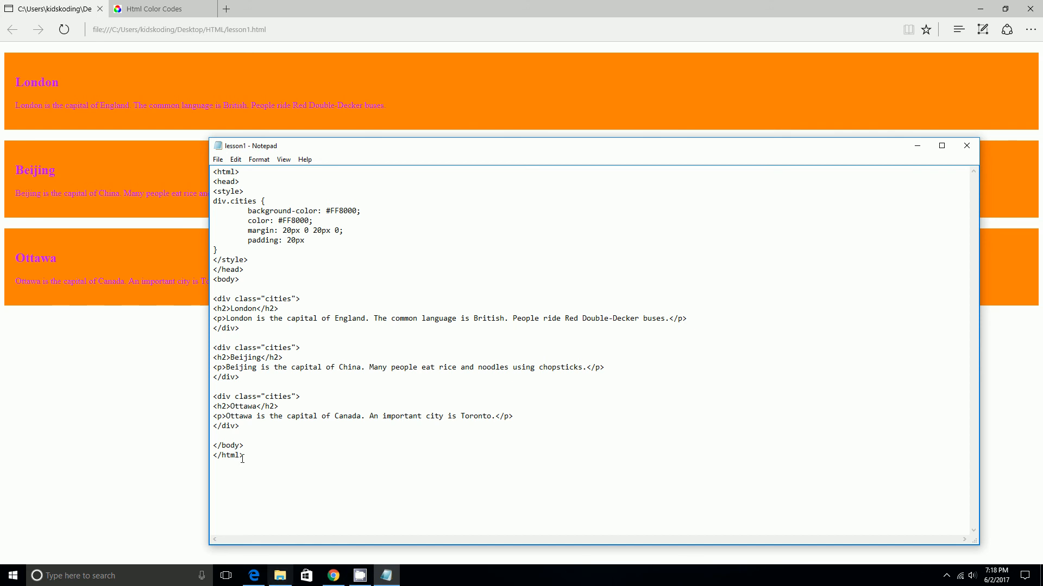
left_click(152, 9)
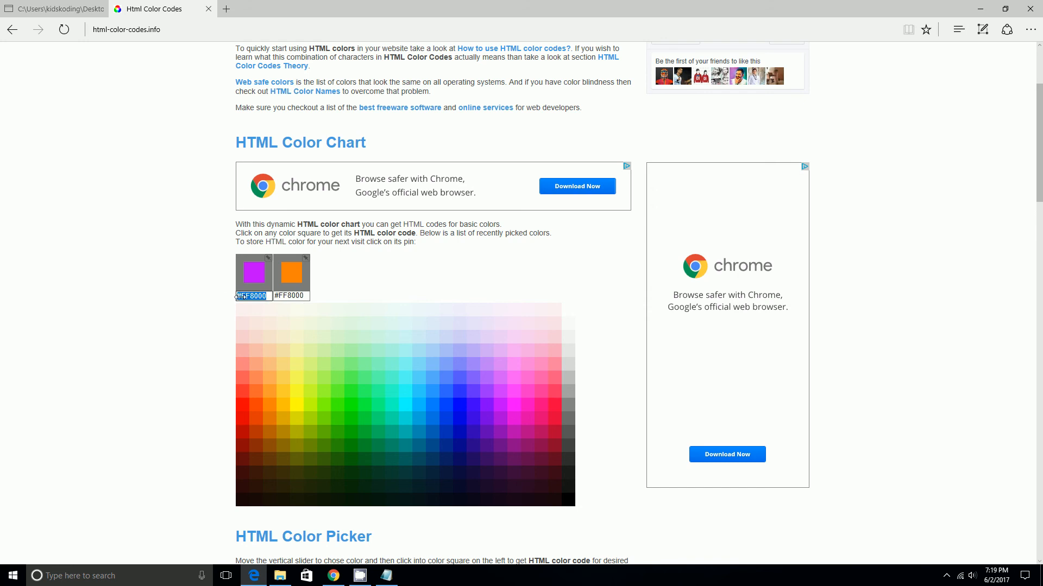
Step: Clear the cities background code in Notepad, then pick purple shades including #BF00FF from the chart
left_click(385, 575)
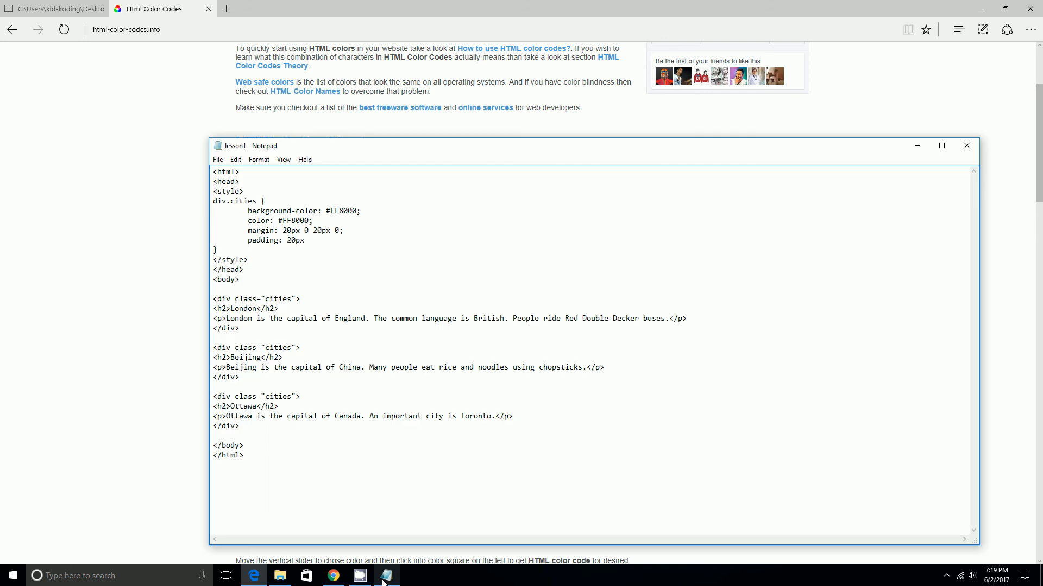
double_click(344, 211)
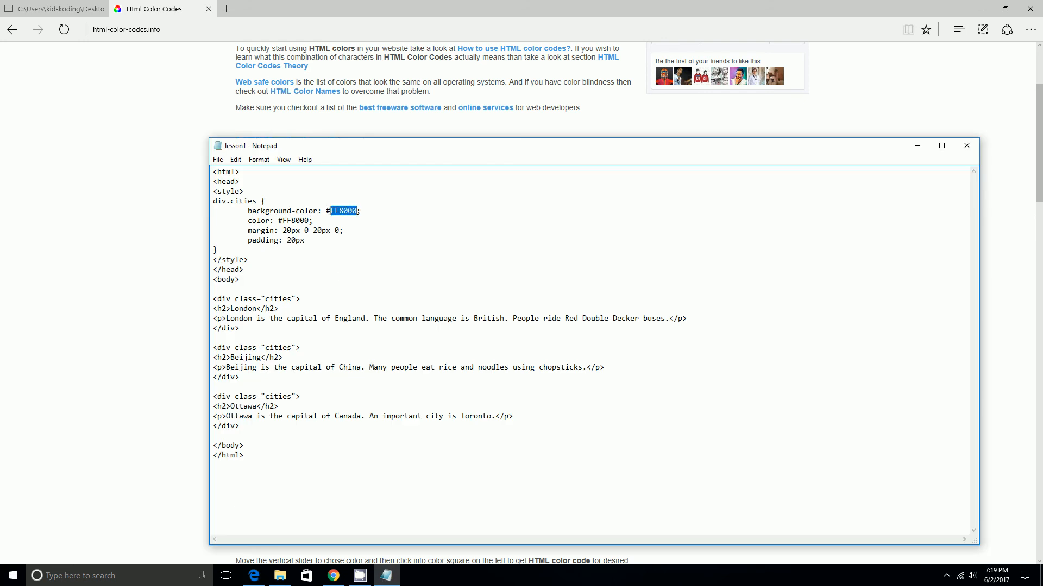
key("Delete")
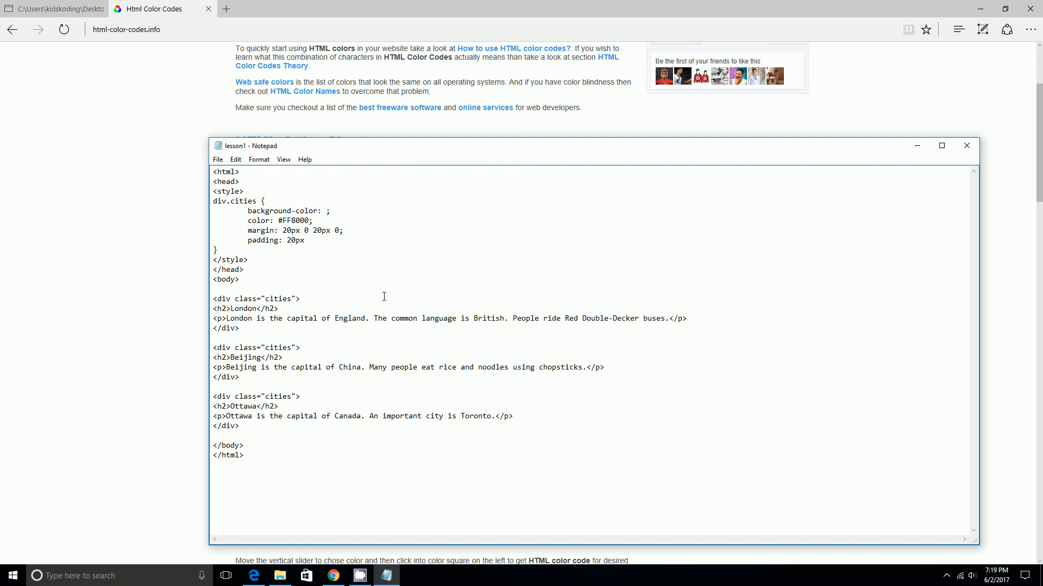
type("#FF8000")
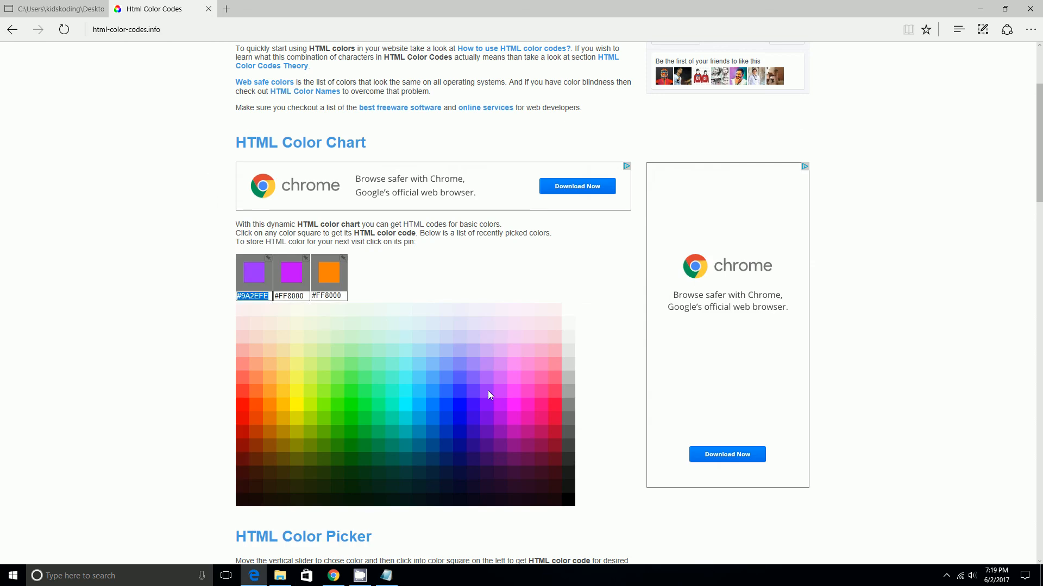
mouse_move(403, 343)
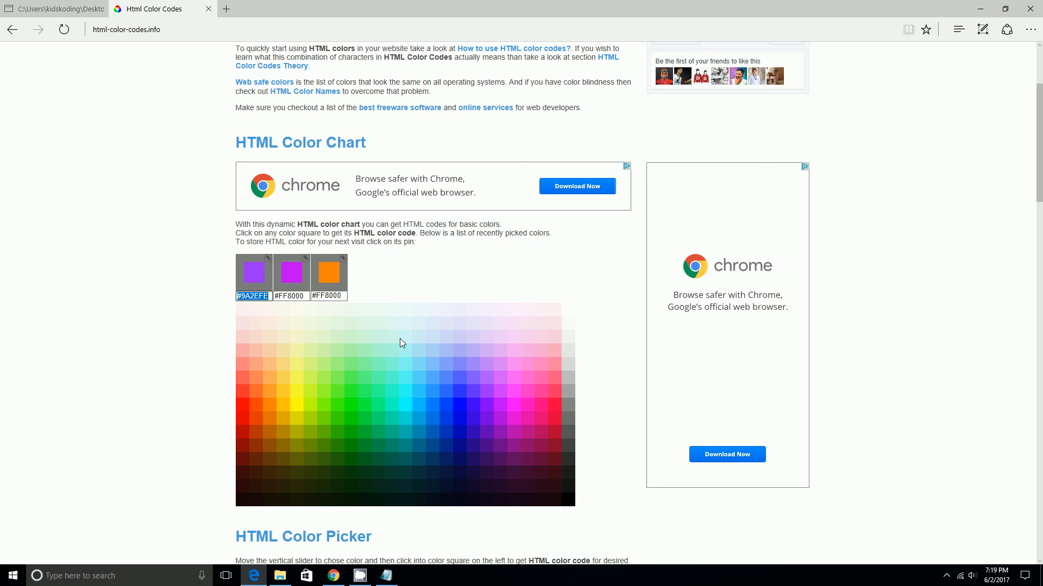
mouse_move(67, 65)
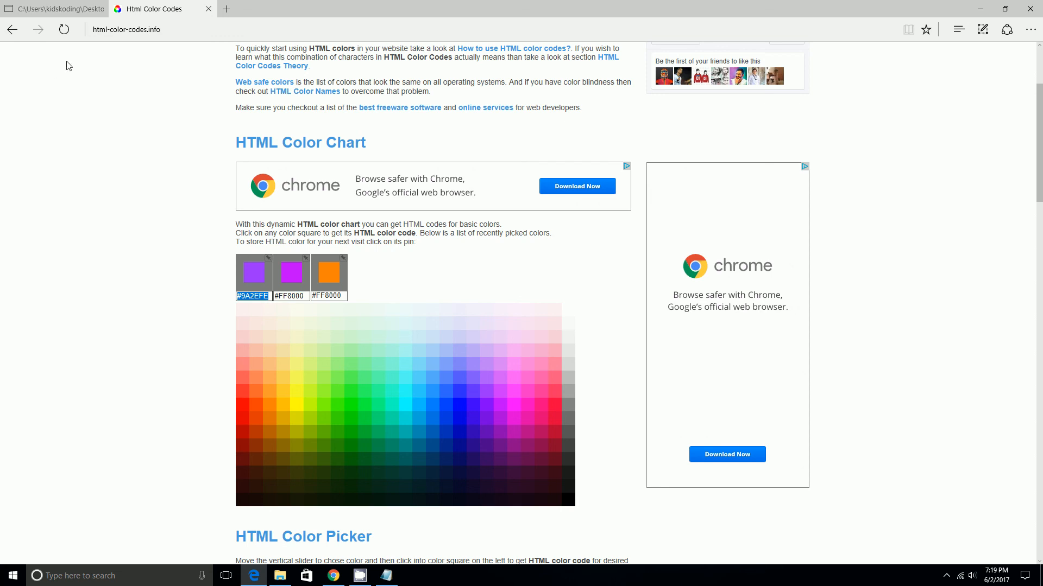
mouse_move(495, 398)
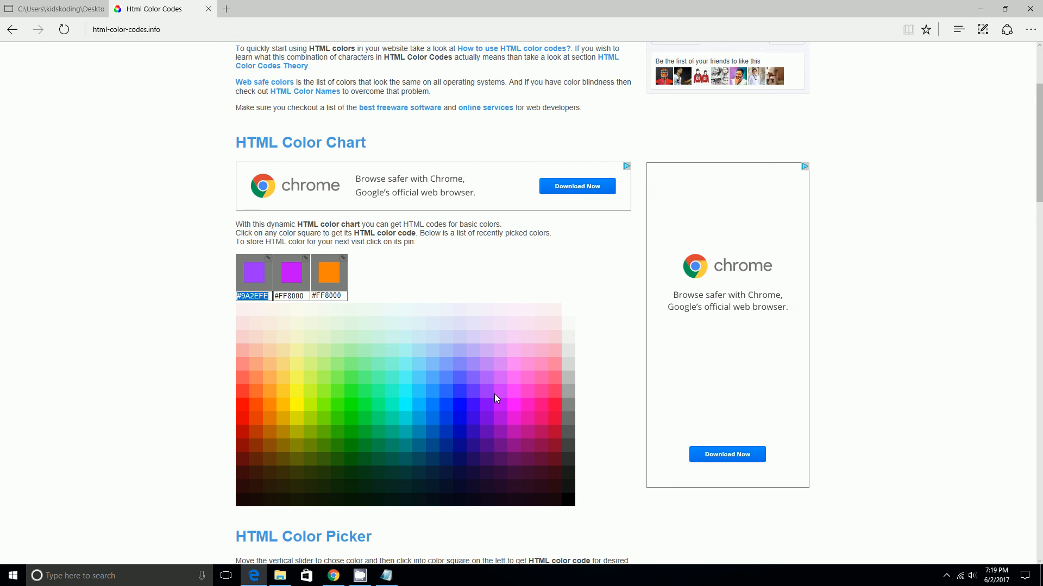
left_click(501, 409)
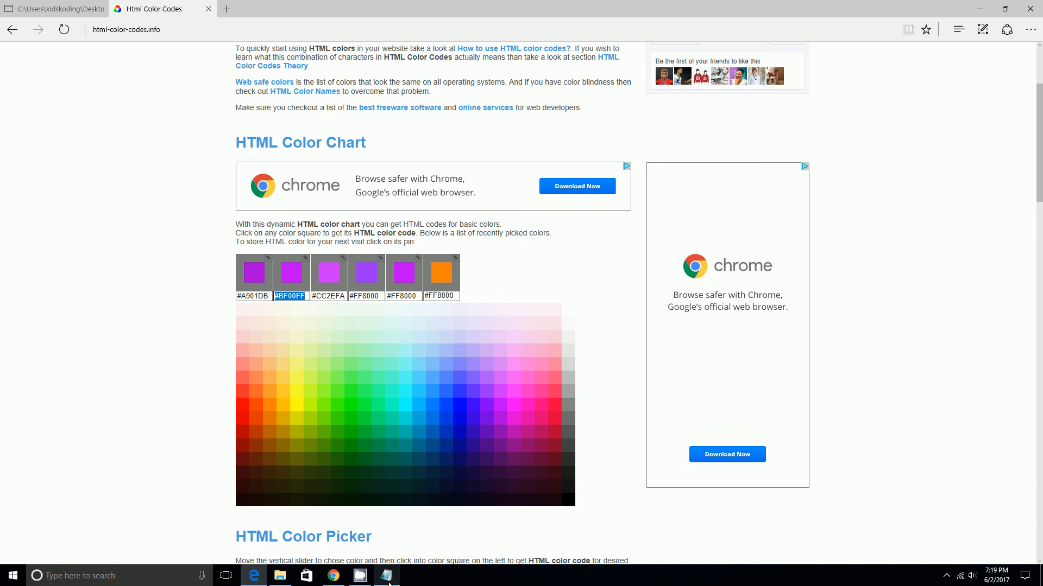
Step: Change the cities background to purple #BF00FF and reload the lesson page in Edge
left_click(385, 576)
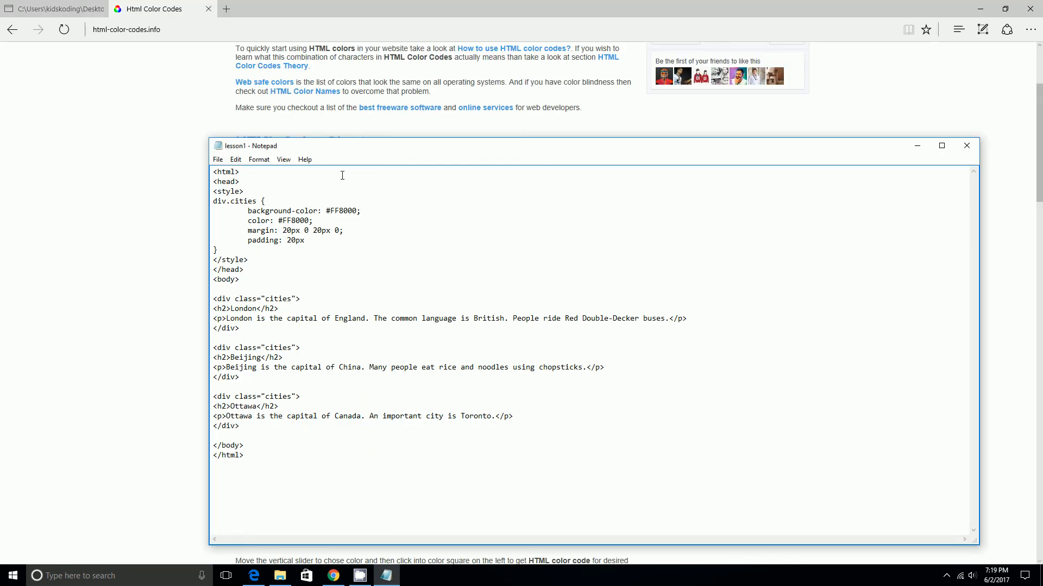
double_click(349, 210)
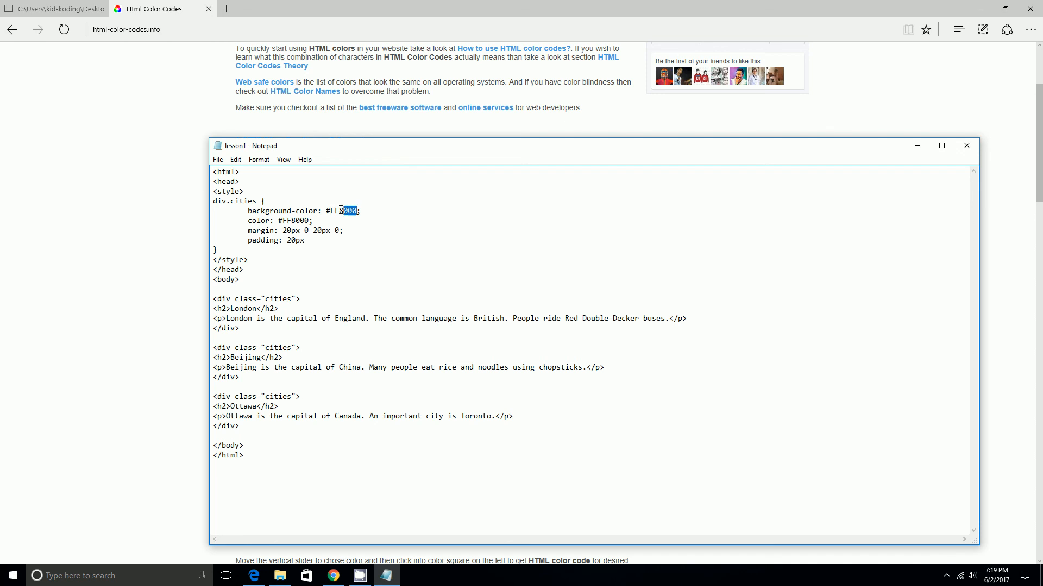
key("Delete")
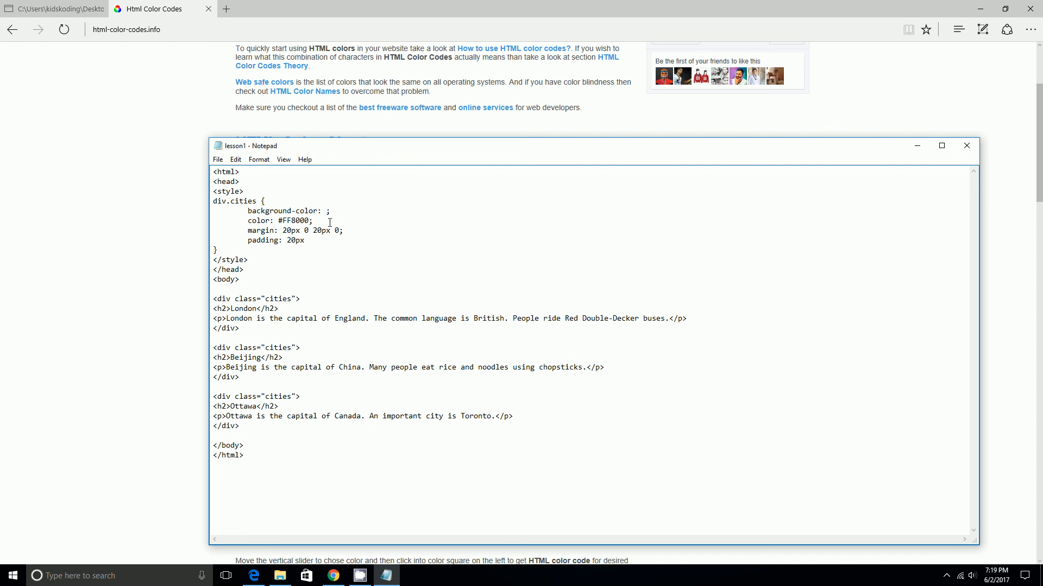
type("#BF00FF")
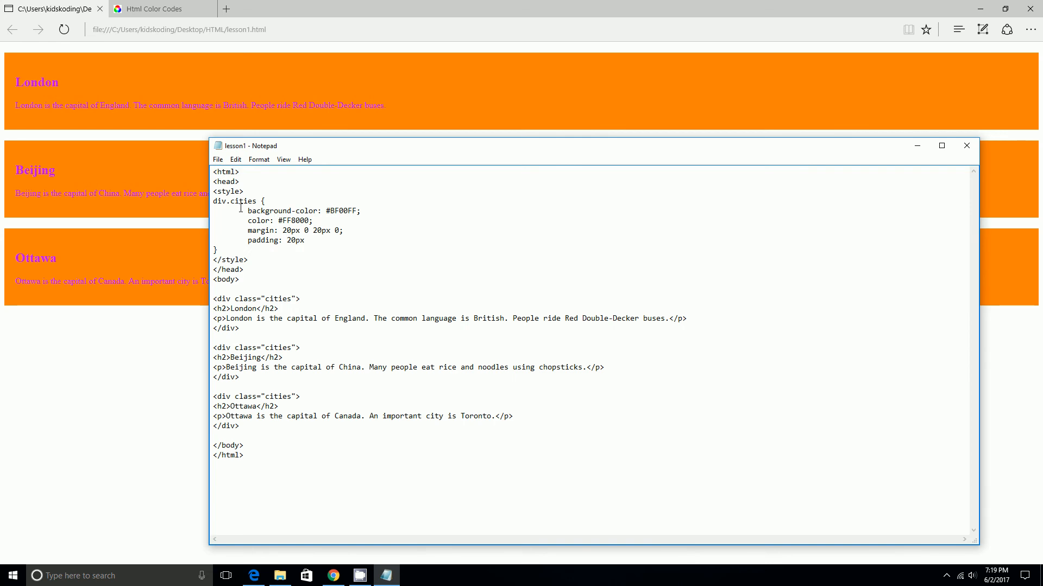
left_click(217, 159)
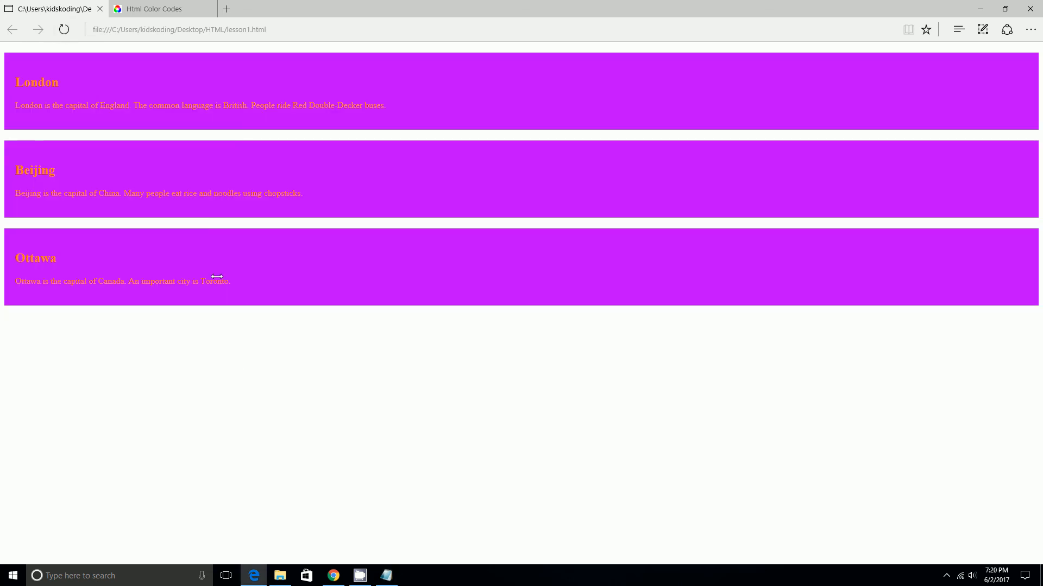
mouse_move(233, 119)
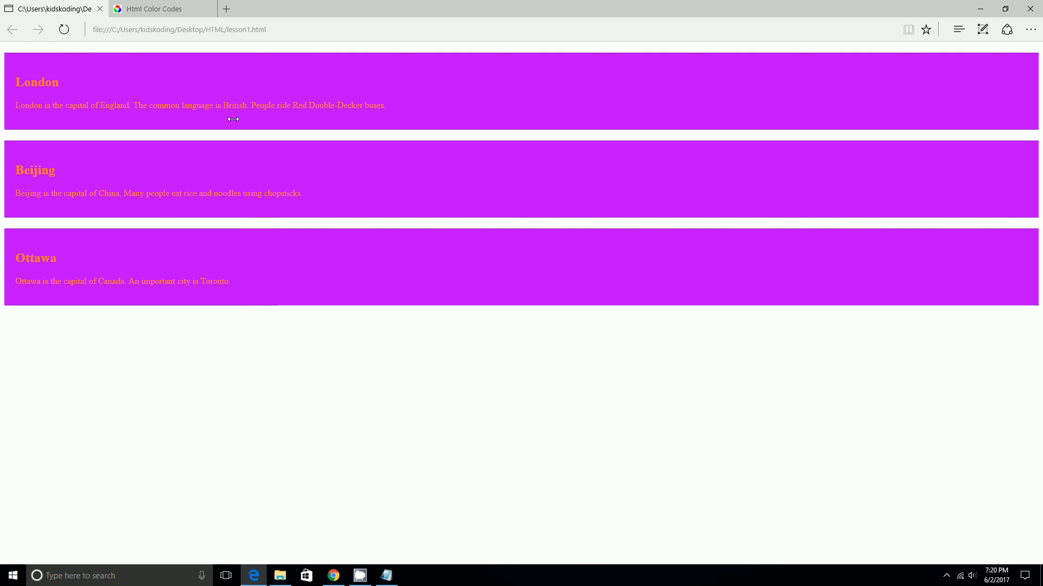
mouse_move(413, 98)
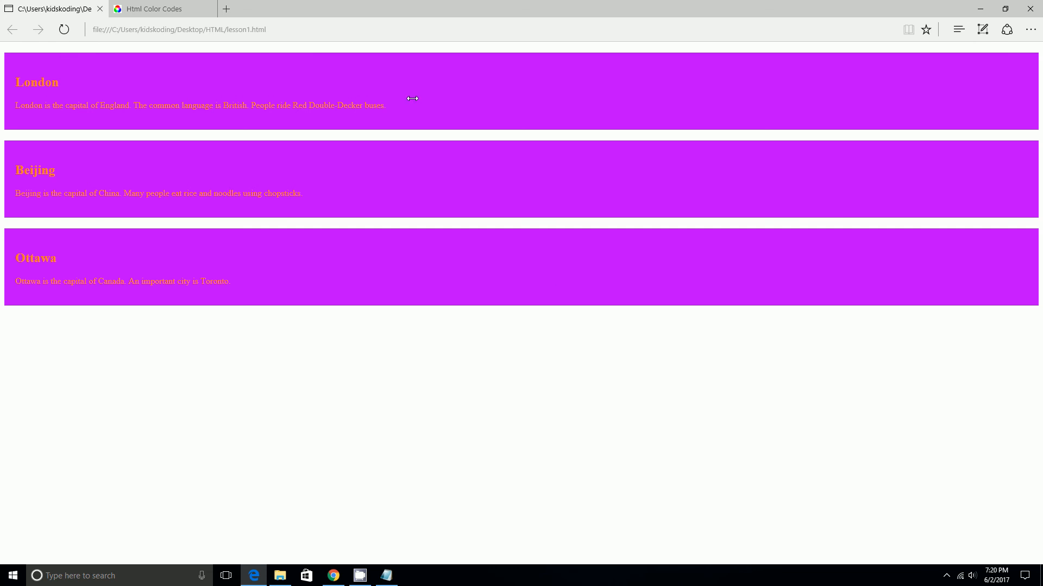
mouse_move(386, 576)
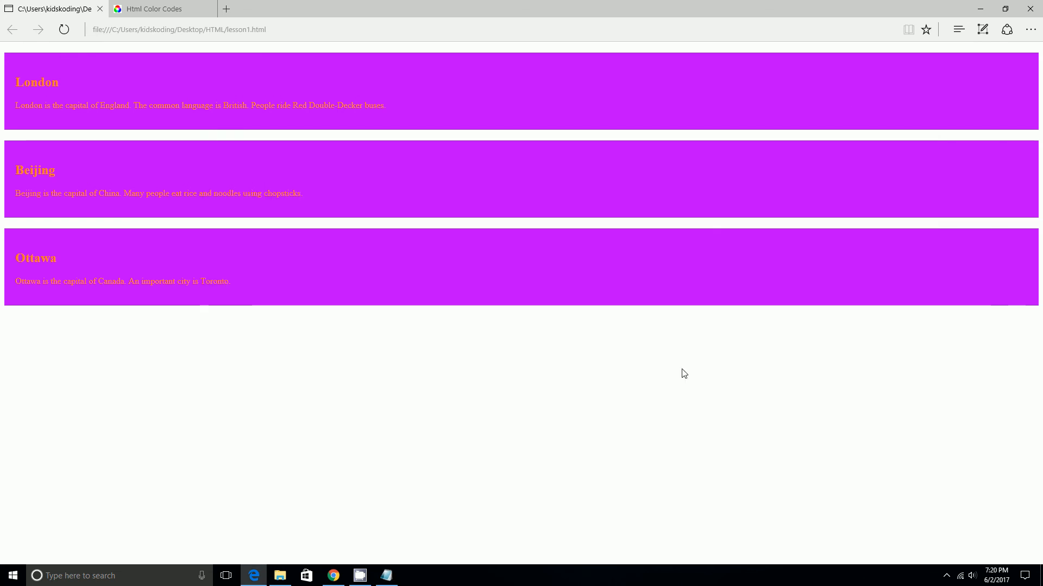
mouse_move(279, 576)
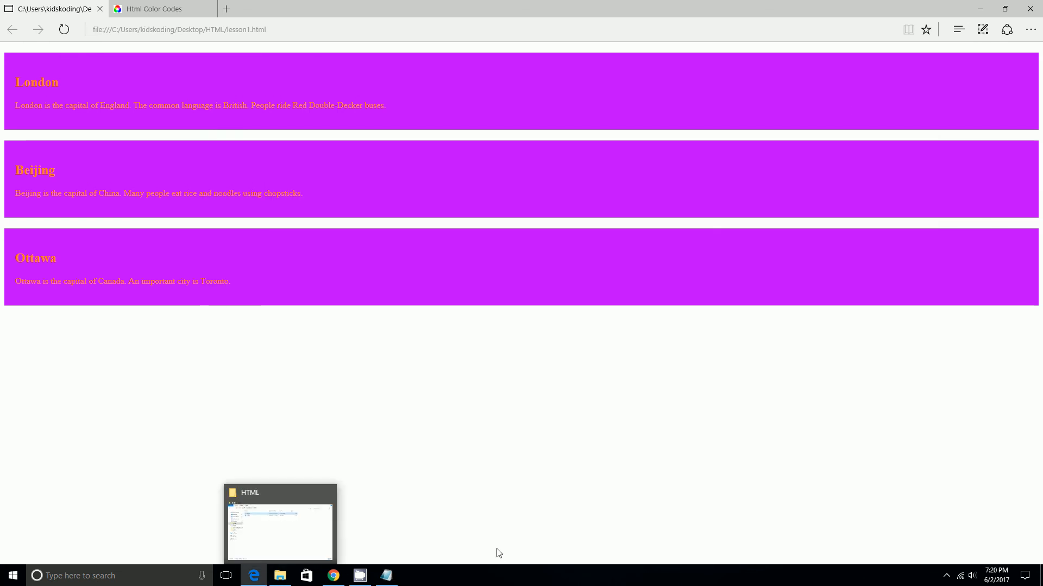
mouse_move(549, 421)
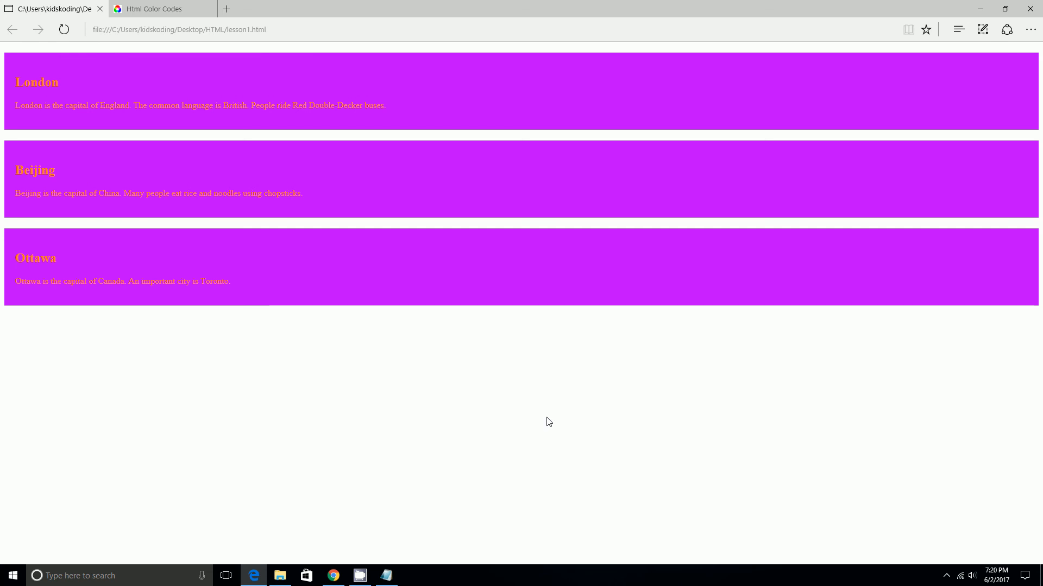
mouse_move(584, 569)
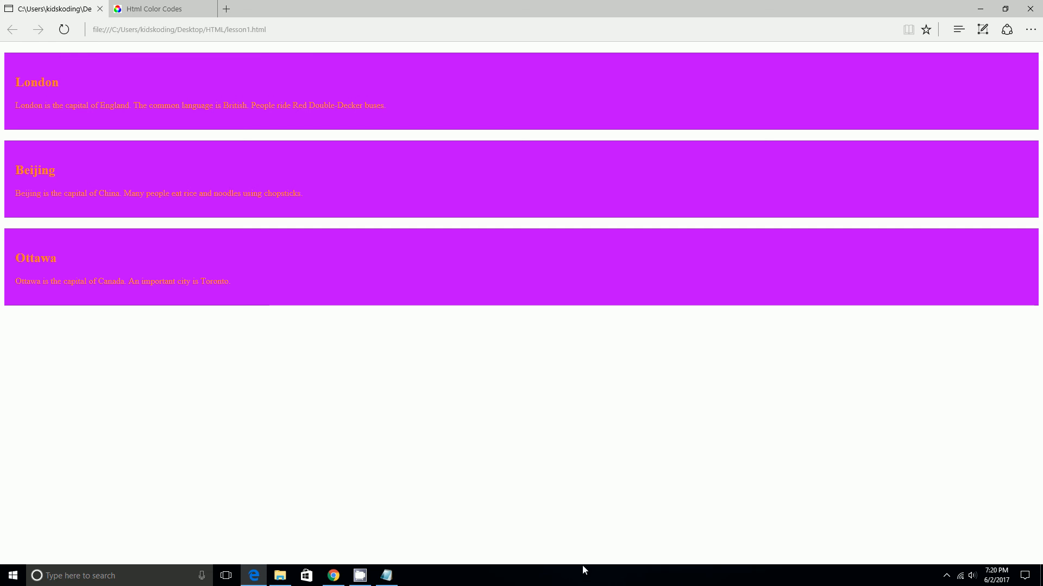